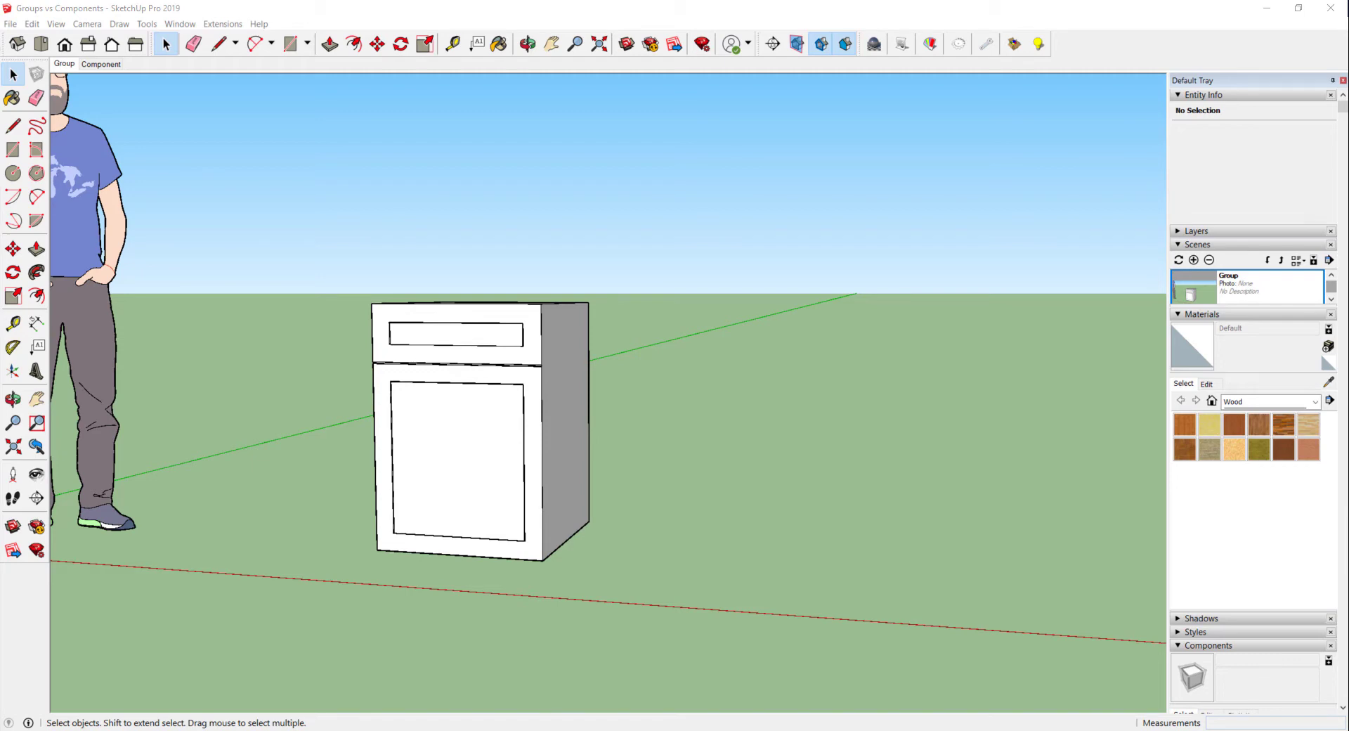
{"action": "mouse_move", "coordinate": [459, 447]}
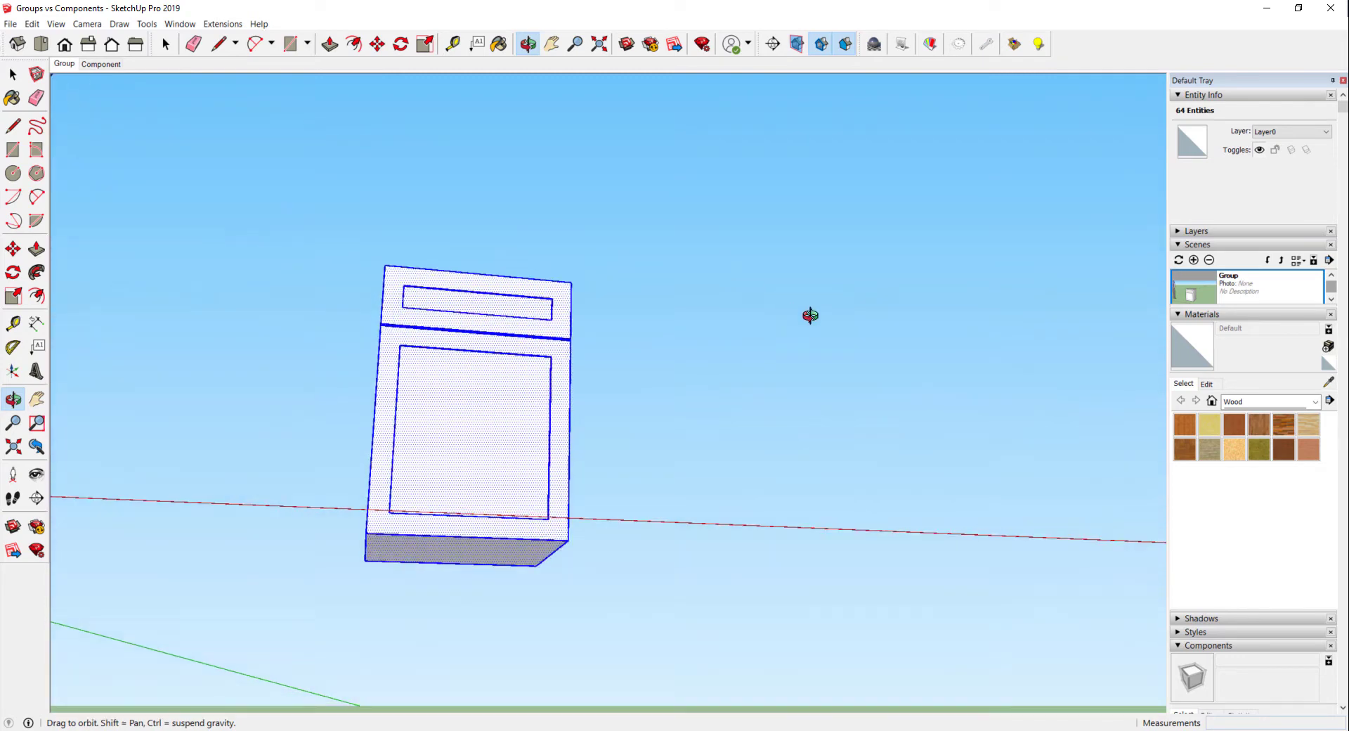
- Orbit around the white cabinet before grouping its 64 entities into one solid group
{"action": "left_click_drag", "start_coordinate": [809, 315], "coordinate": [516, 547]}
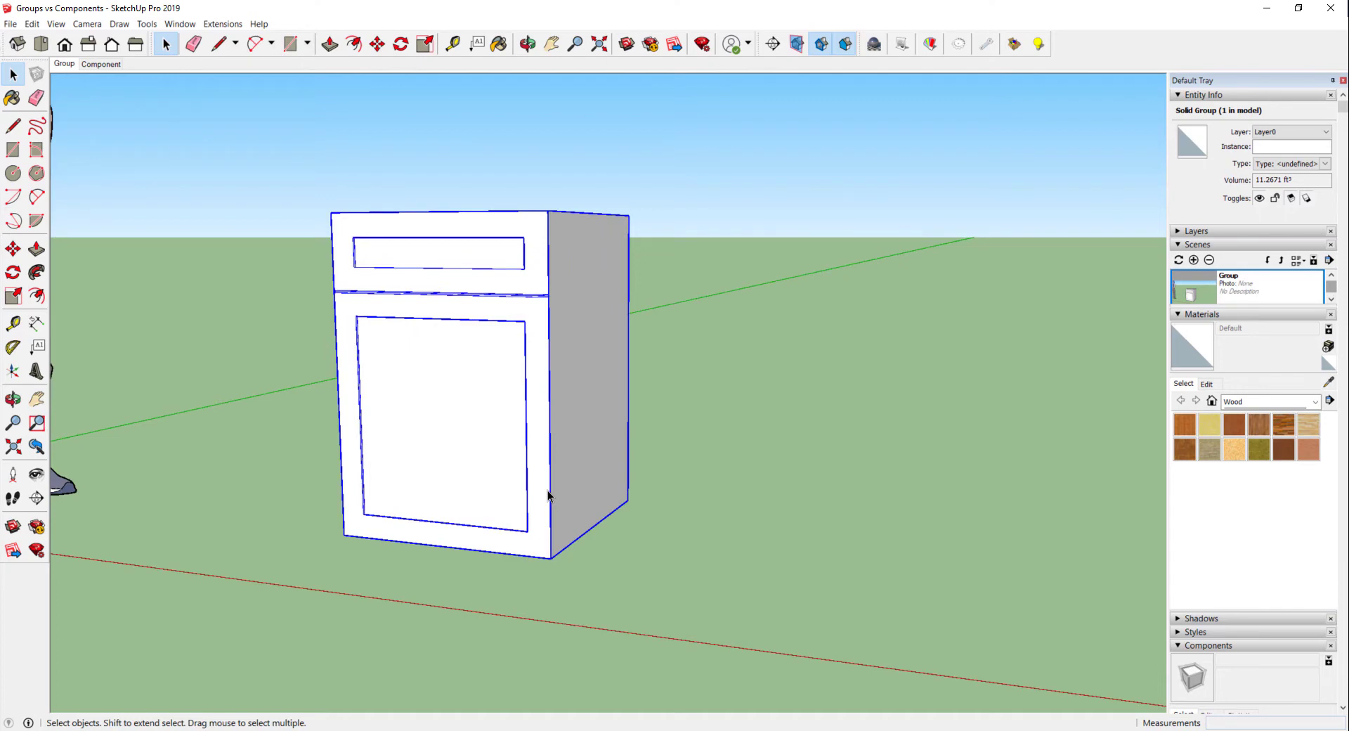
- Copy the cabinet group to the right and paint the original's front Wood Cherry Original
{"action": "left_click", "coordinate": [376, 43]}
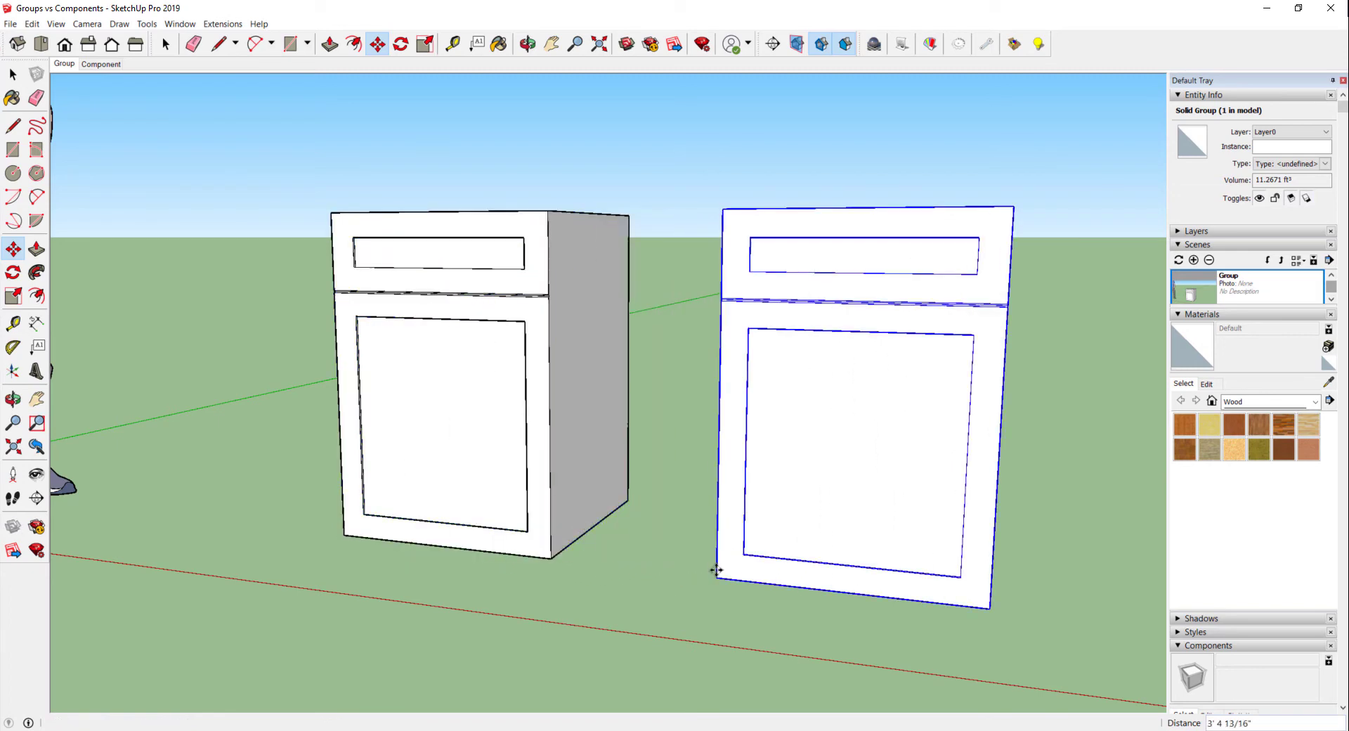
{"action": "left_click", "coordinate": [164, 43]}
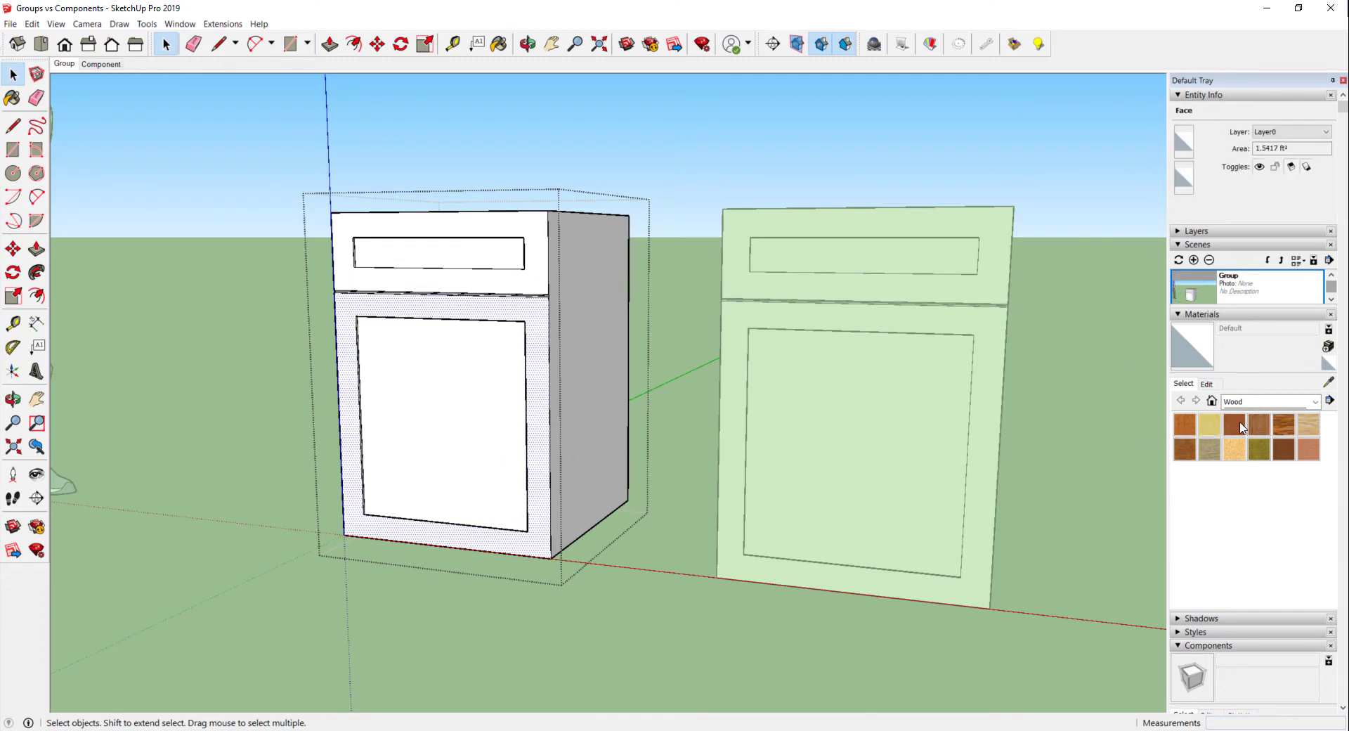
{"action": "left_click", "coordinate": [439, 413]}
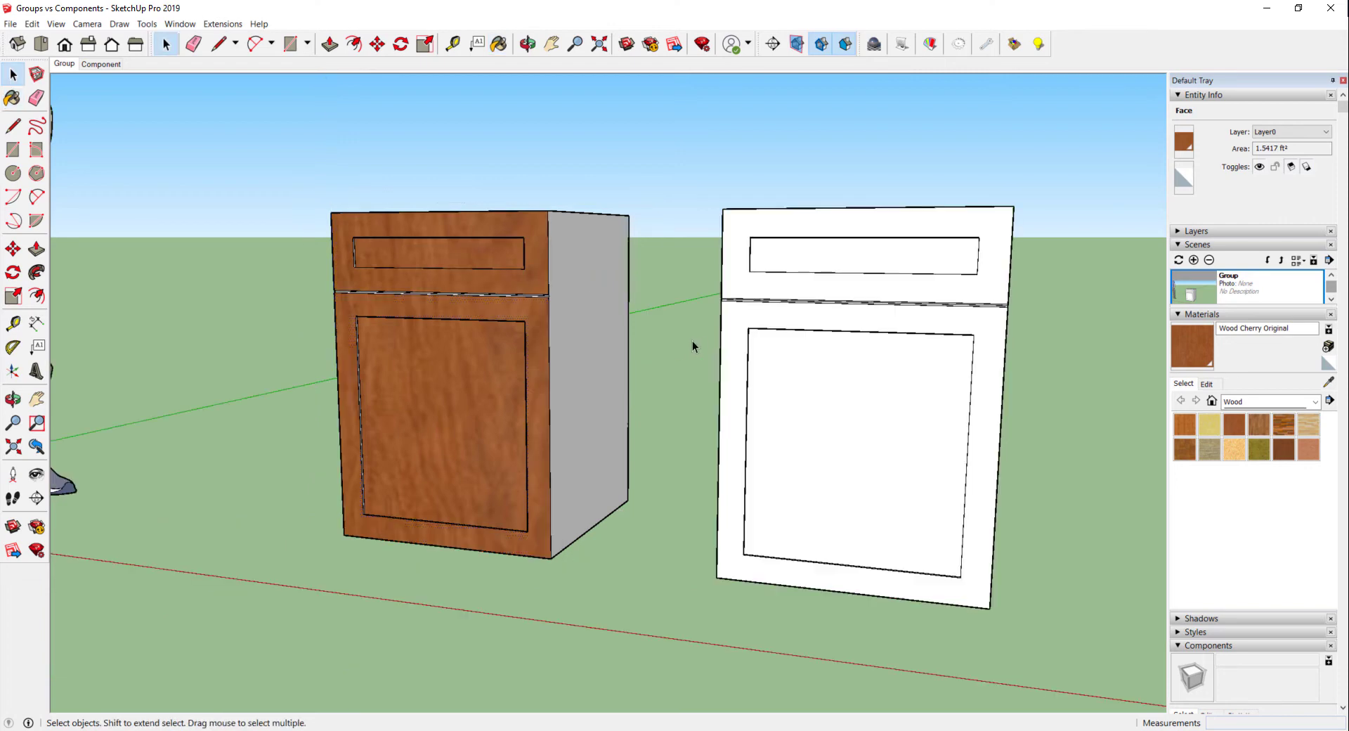
{"action": "left_click", "coordinate": [693, 345]}
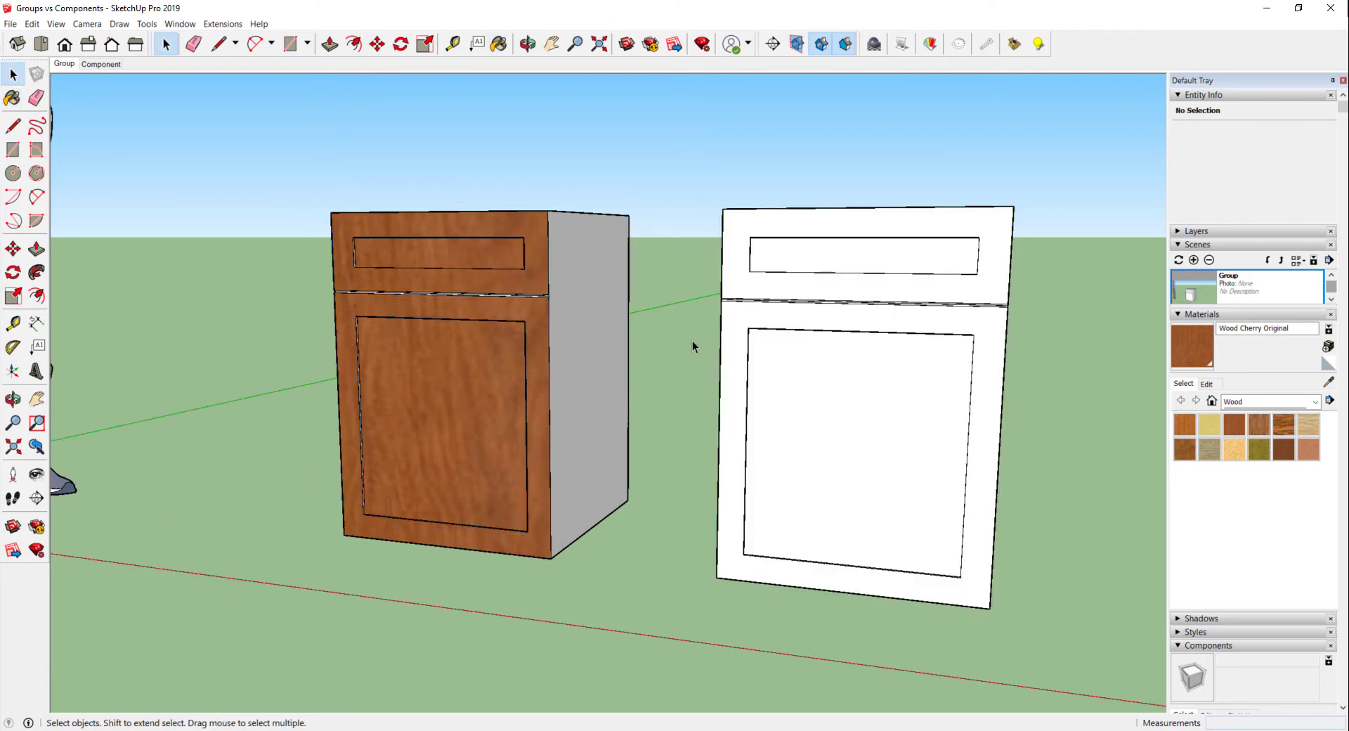
{"action": "mouse_move", "coordinate": [752, 383]}
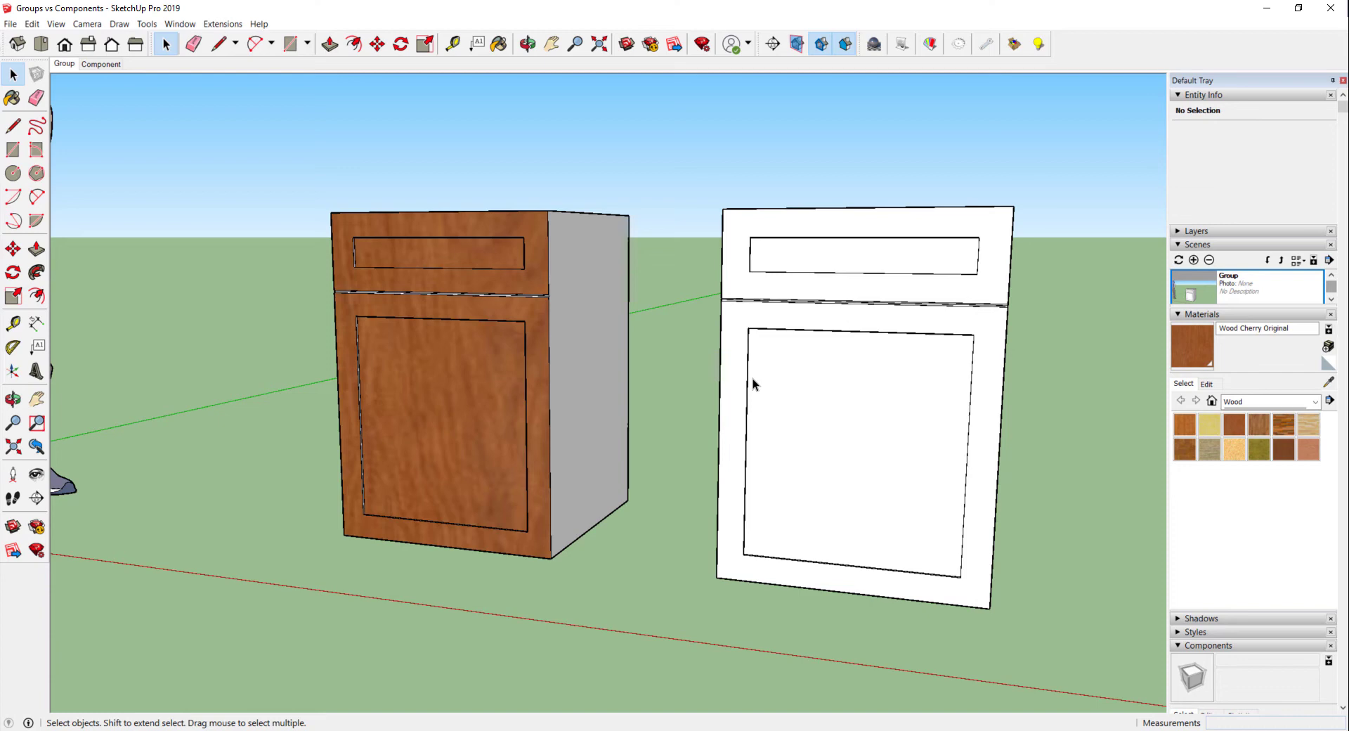
{"action": "mouse_move", "coordinate": [126, 71]}
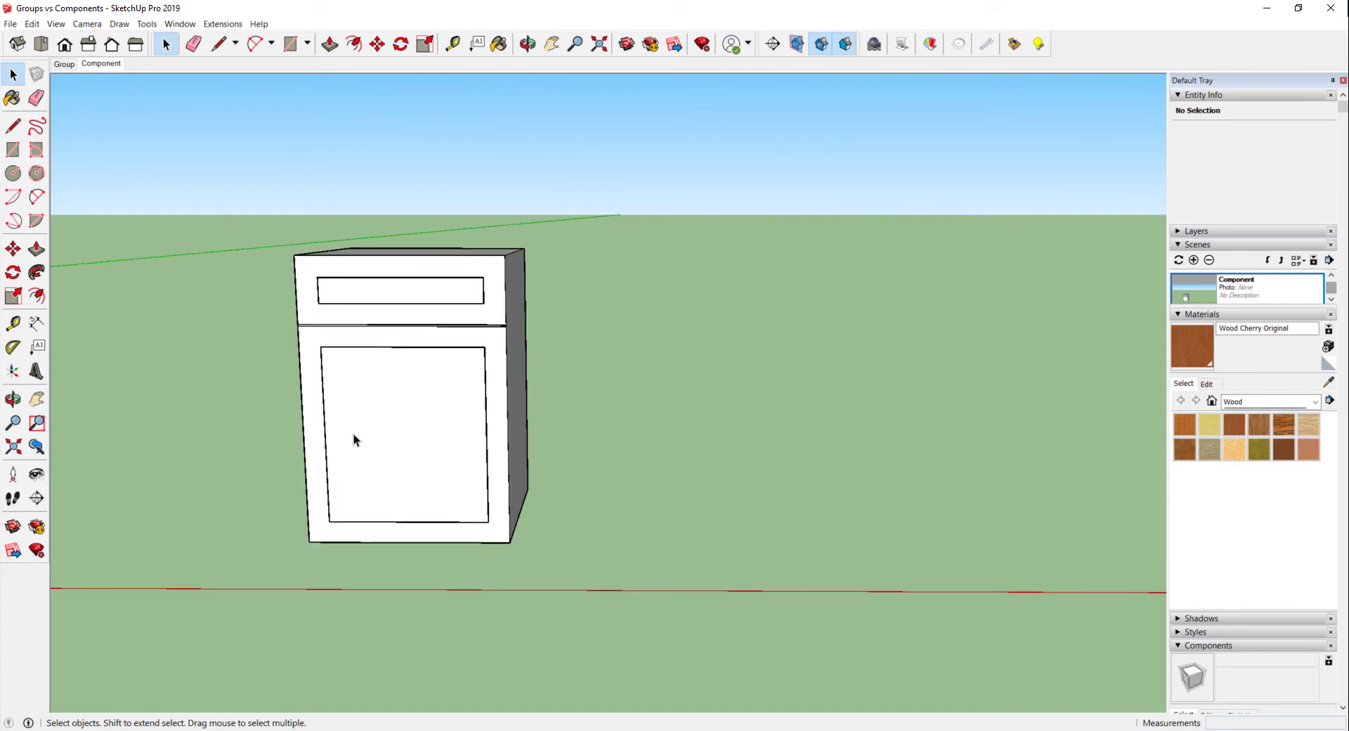
- Select the white cabinet and make it a component named '24x24 base cabinet'
{"action": "left_click_drag", "start_coordinate": [355, 440], "coordinate": [353, 478]}
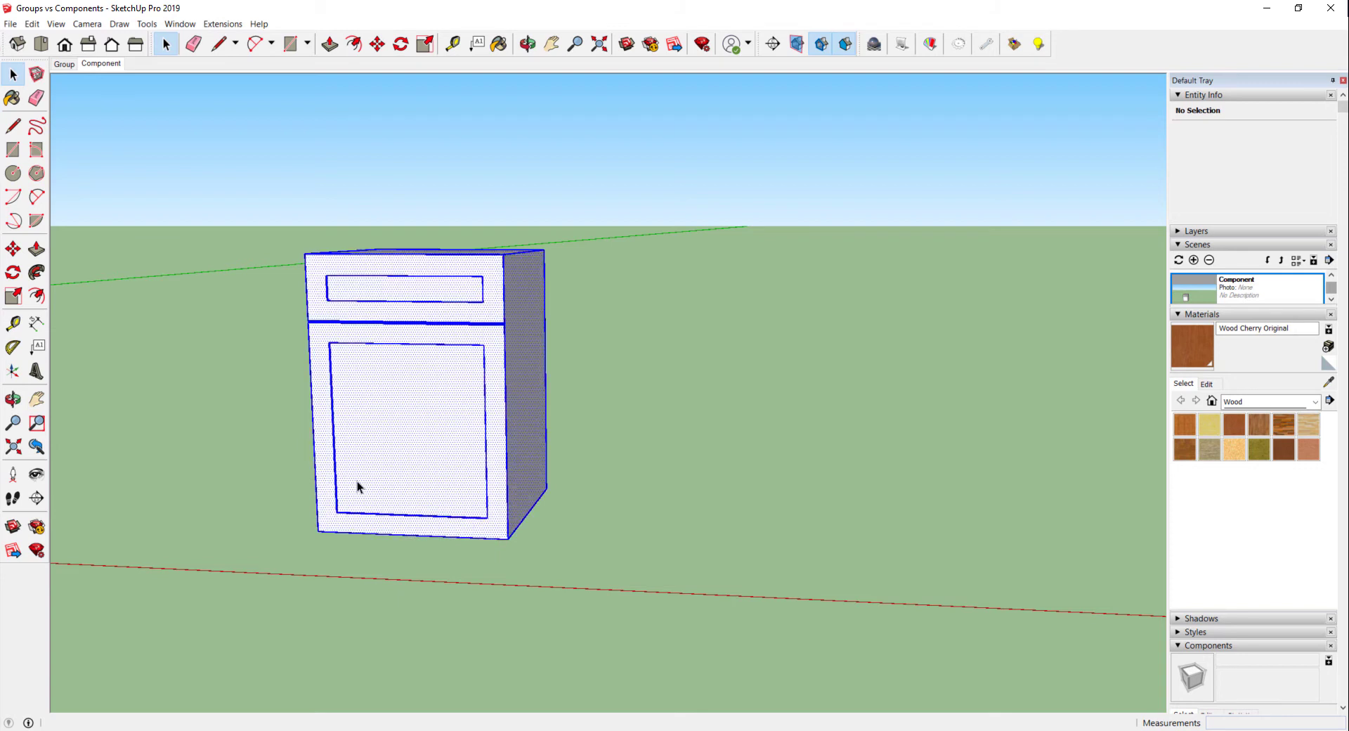
{"action": "right_click", "coordinate": [359, 487]}
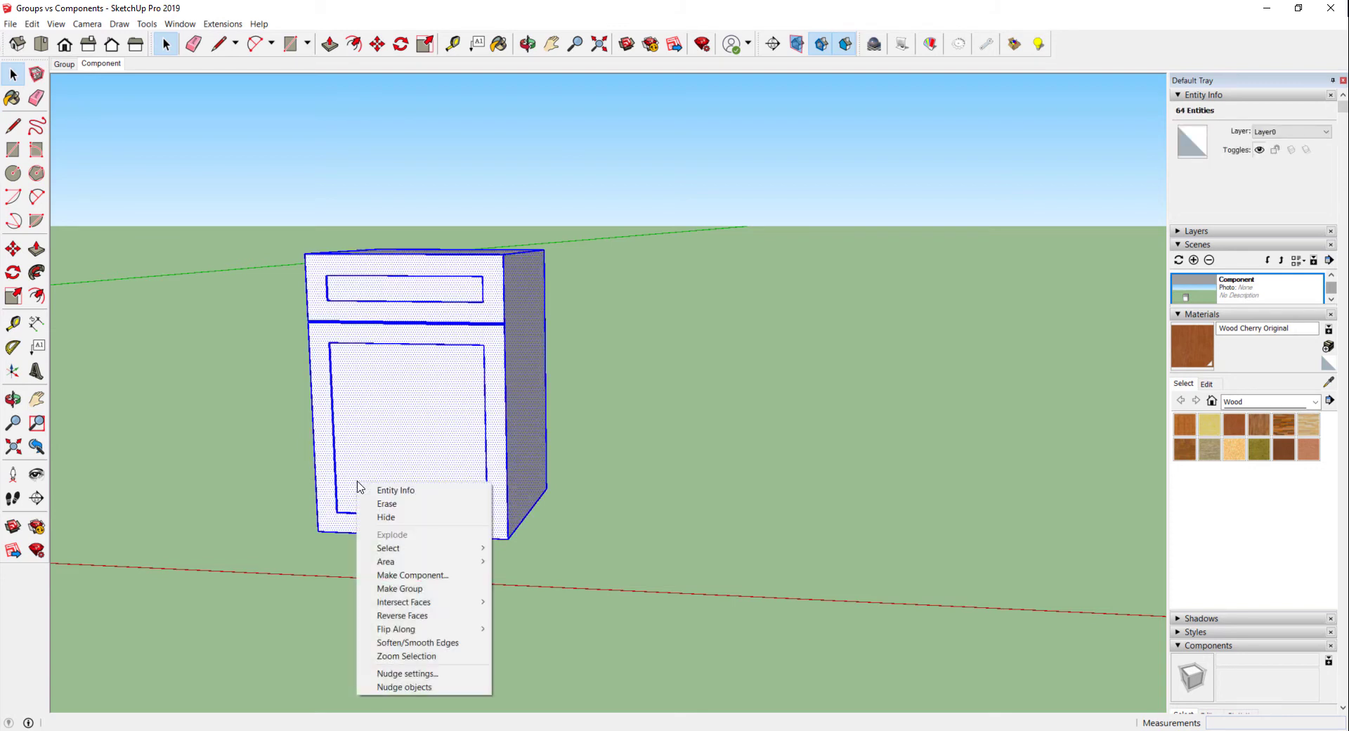
{"action": "mouse_move", "coordinate": [412, 575]}
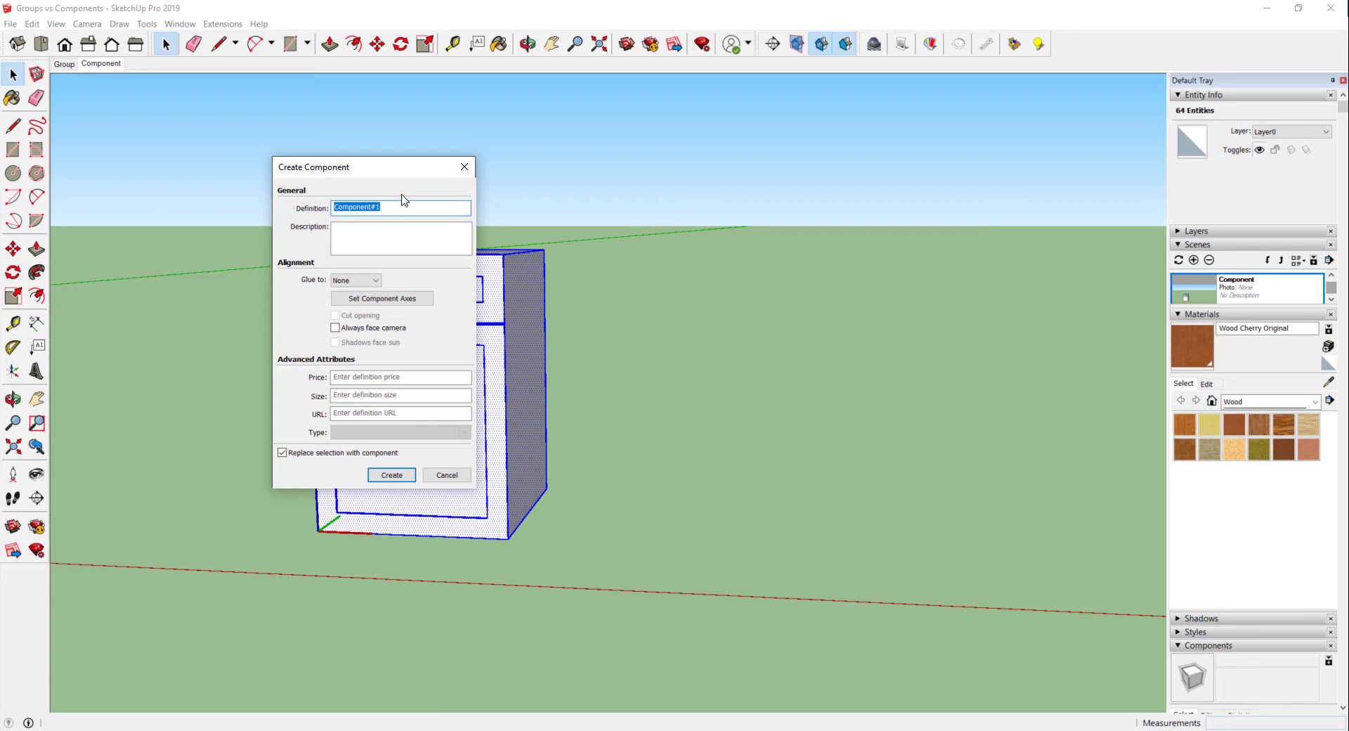
{"action": "type", "text": "24x24 base cabinet"}
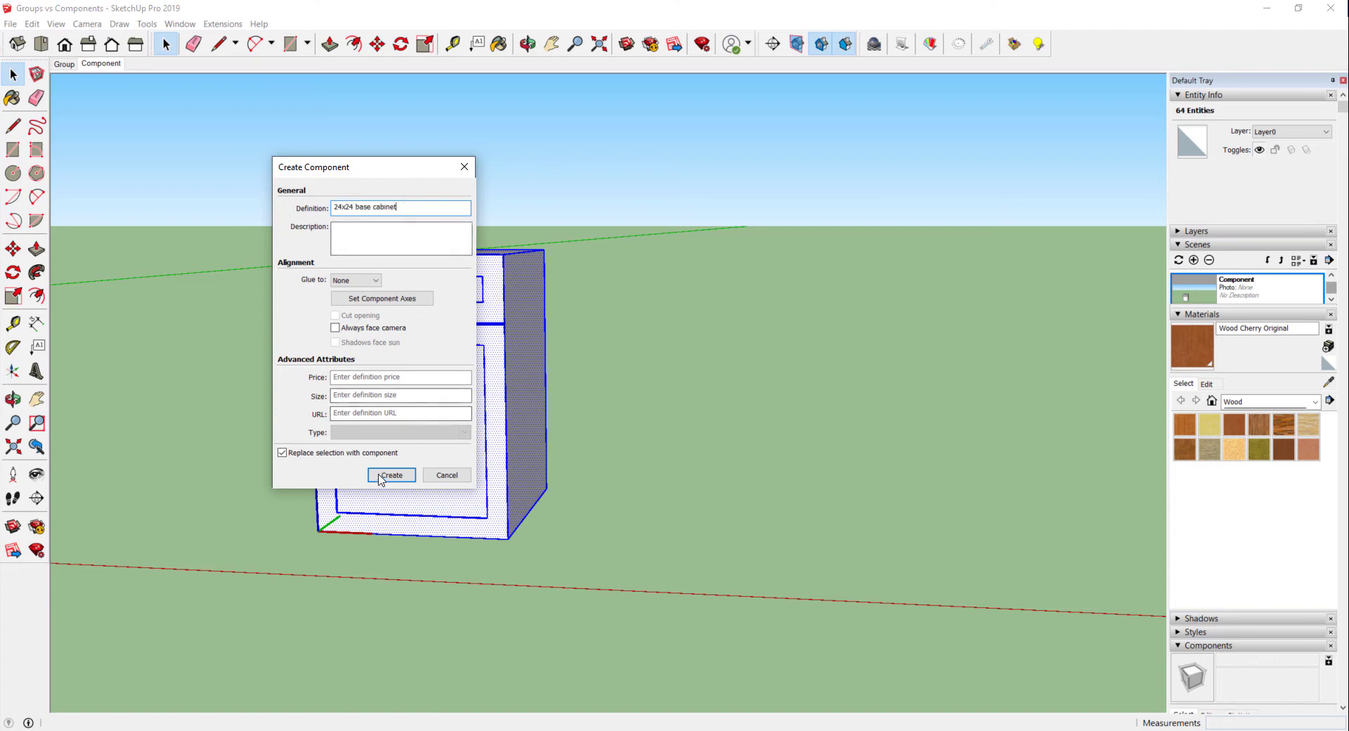
{"action": "left_click", "coordinate": [391, 475]}
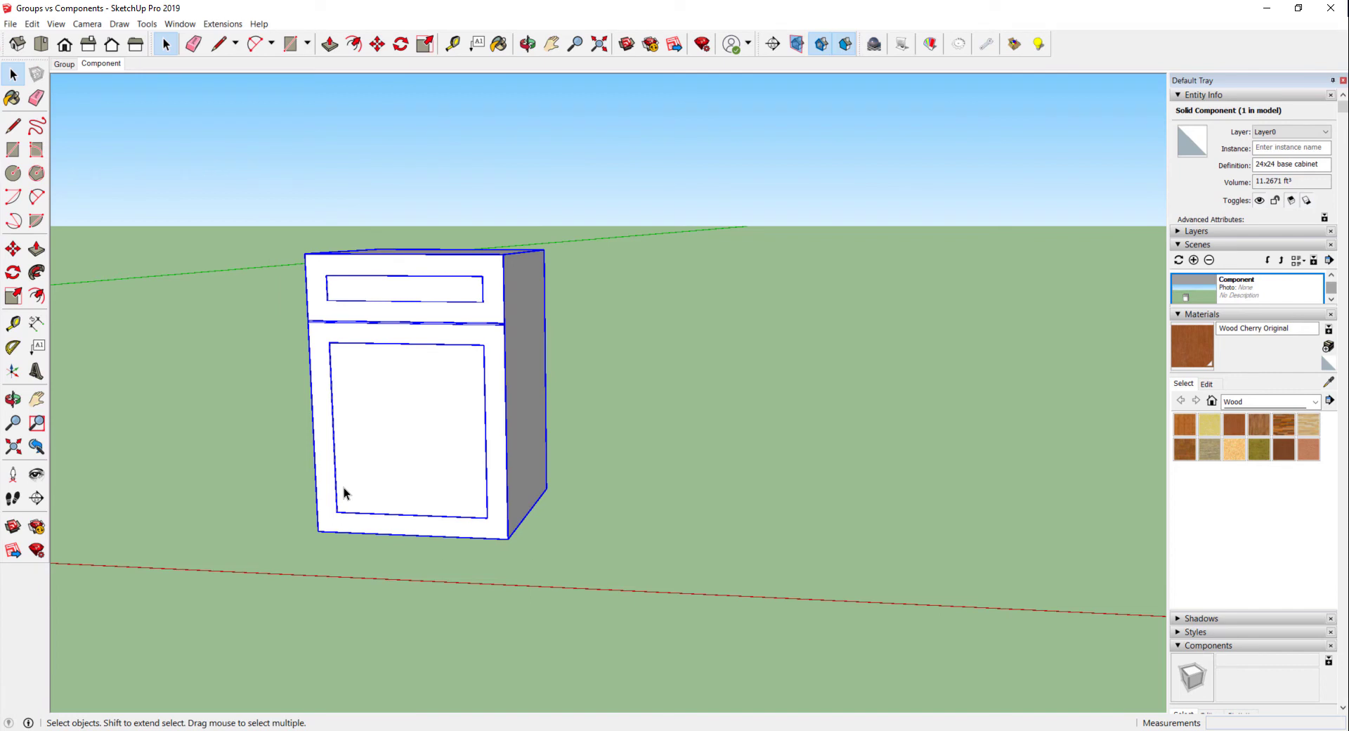
- Copy the cabinet component to the right and paint its front Wood Cherry Original
{"action": "left_click", "coordinate": [376, 43]}
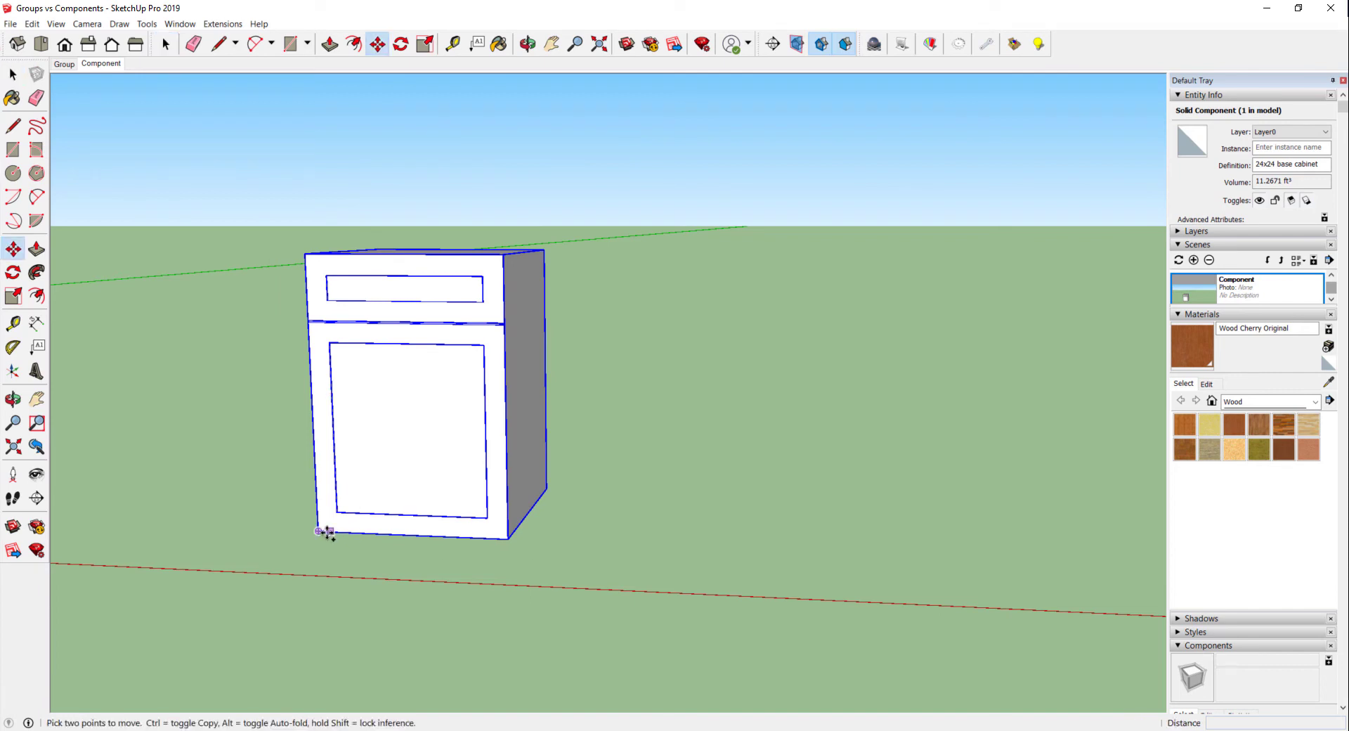
{"action": "left_click_drag", "start_coordinate": [319, 531], "coordinate": [577, 543]}
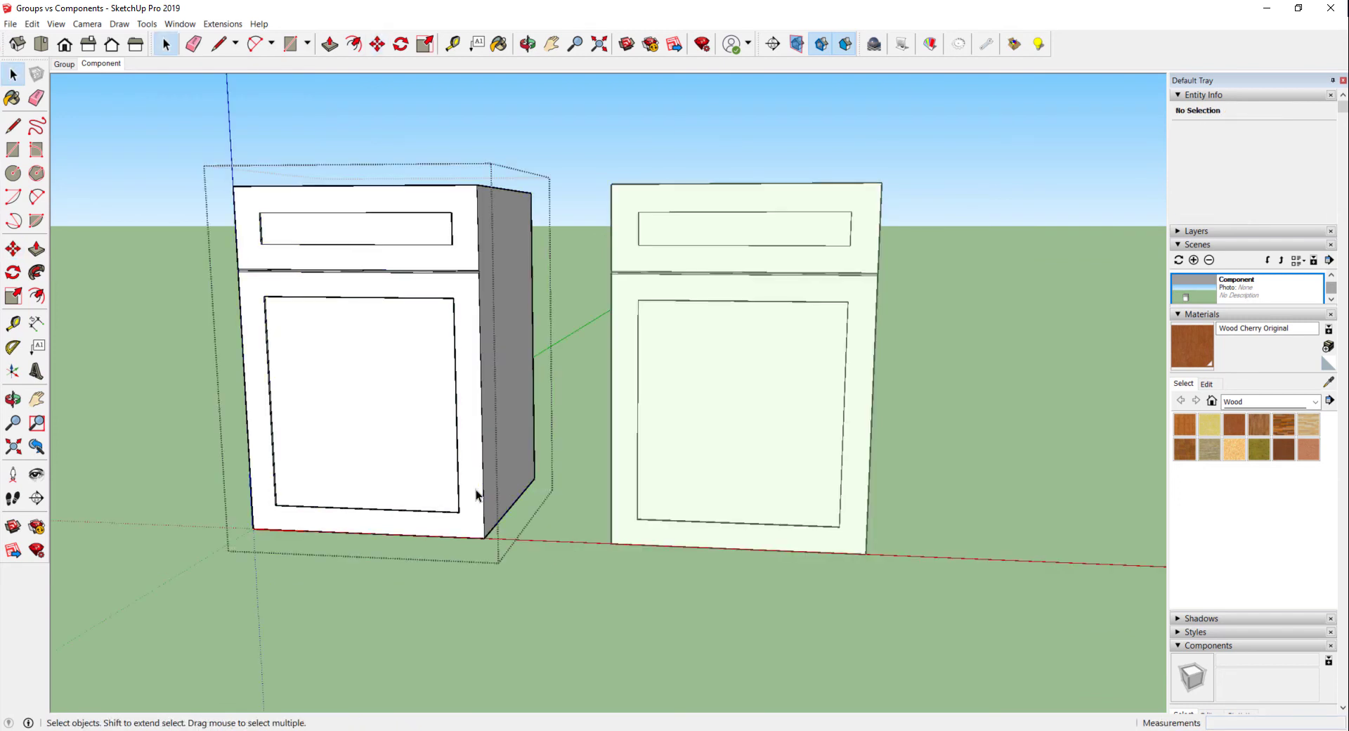
{"action": "left_click", "coordinate": [498, 43]}
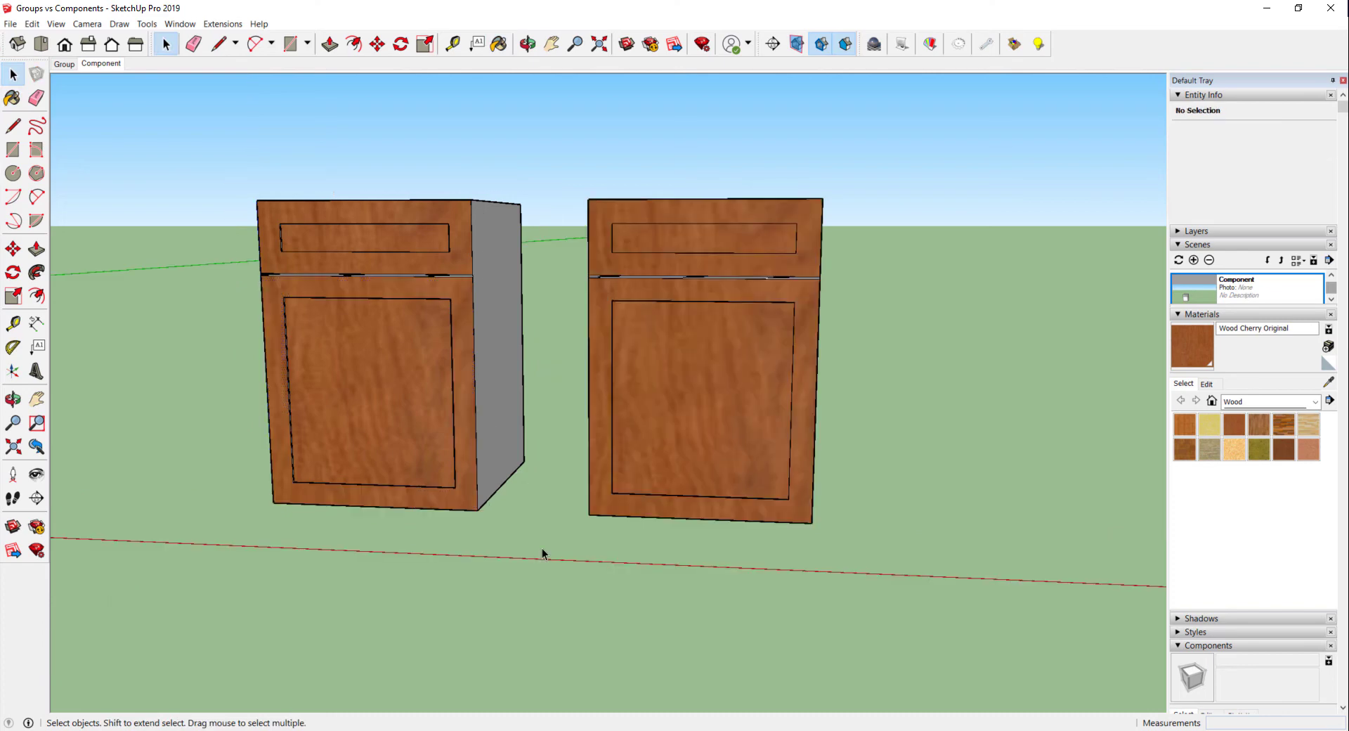
{"action": "mouse_move", "coordinate": [510, 481]}
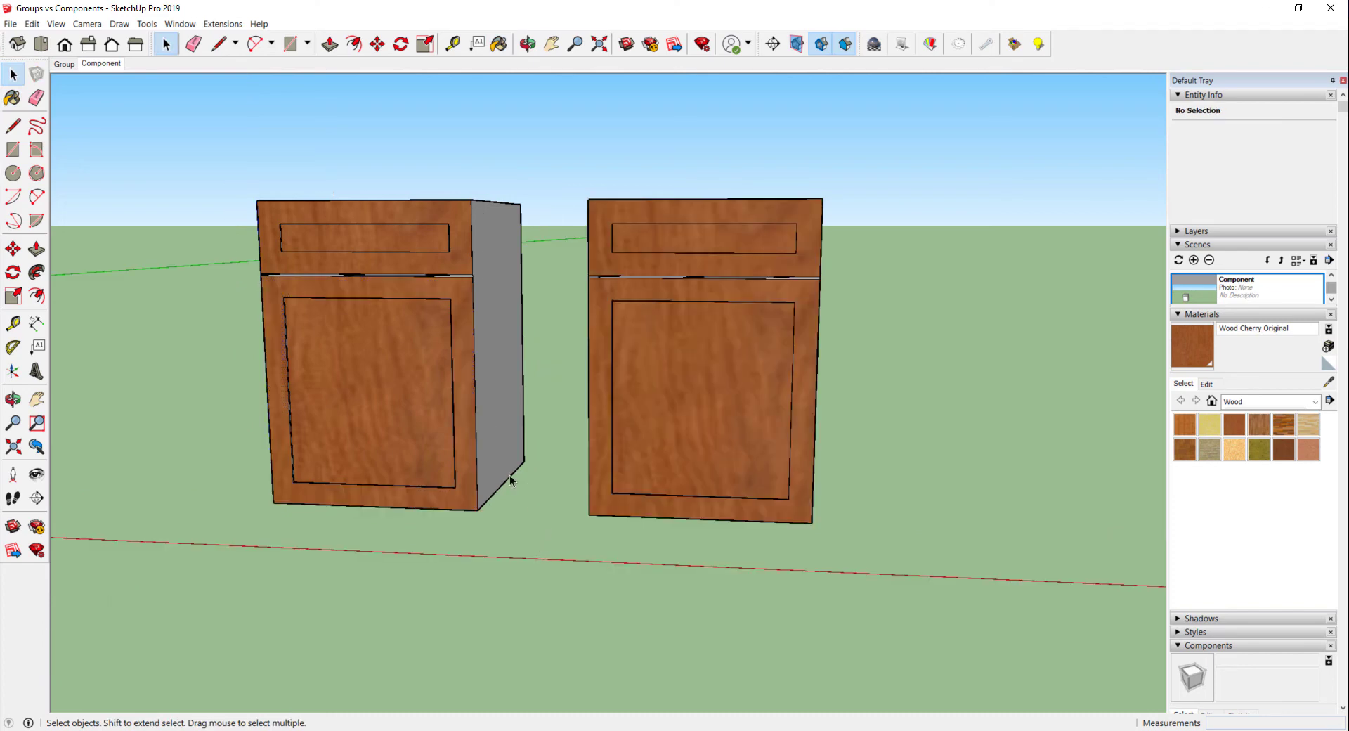
{"action": "left_click", "coordinate": [628, 493]}
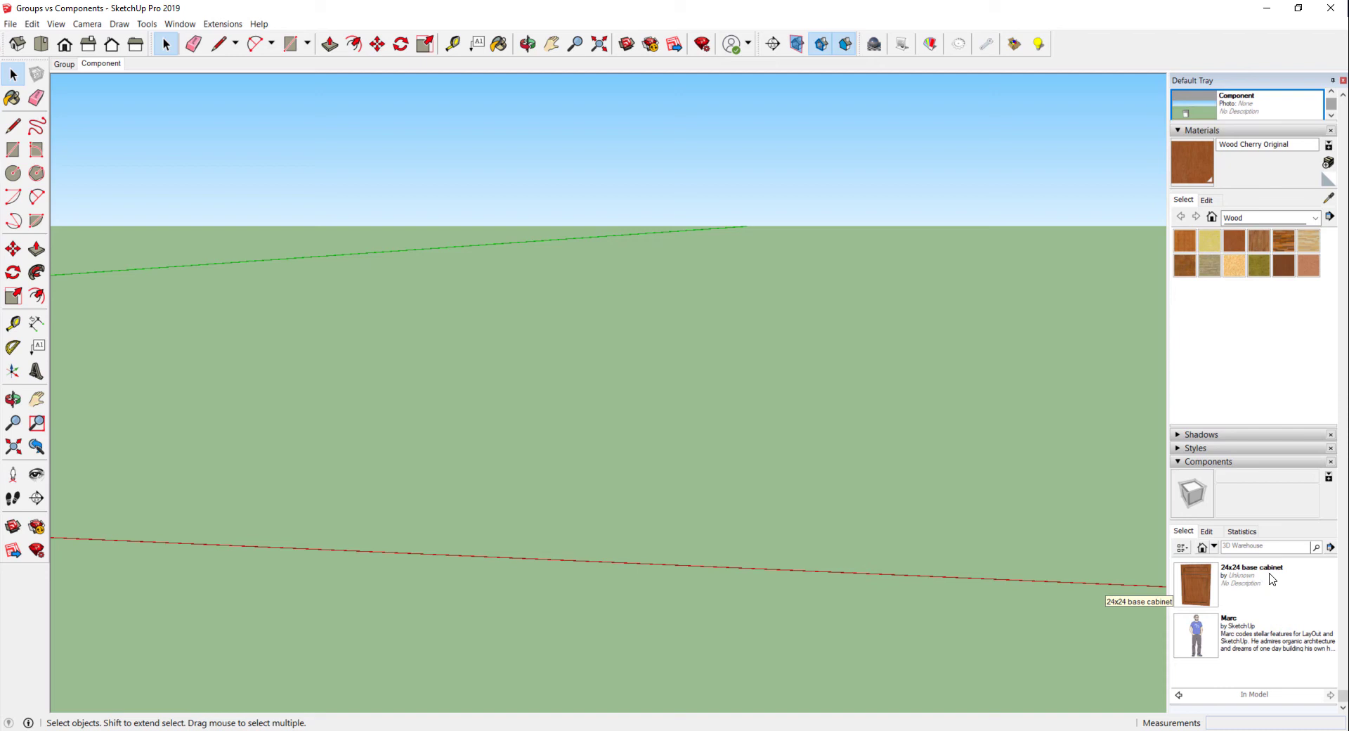
{"action": "mouse_move", "coordinate": [1199, 588]}
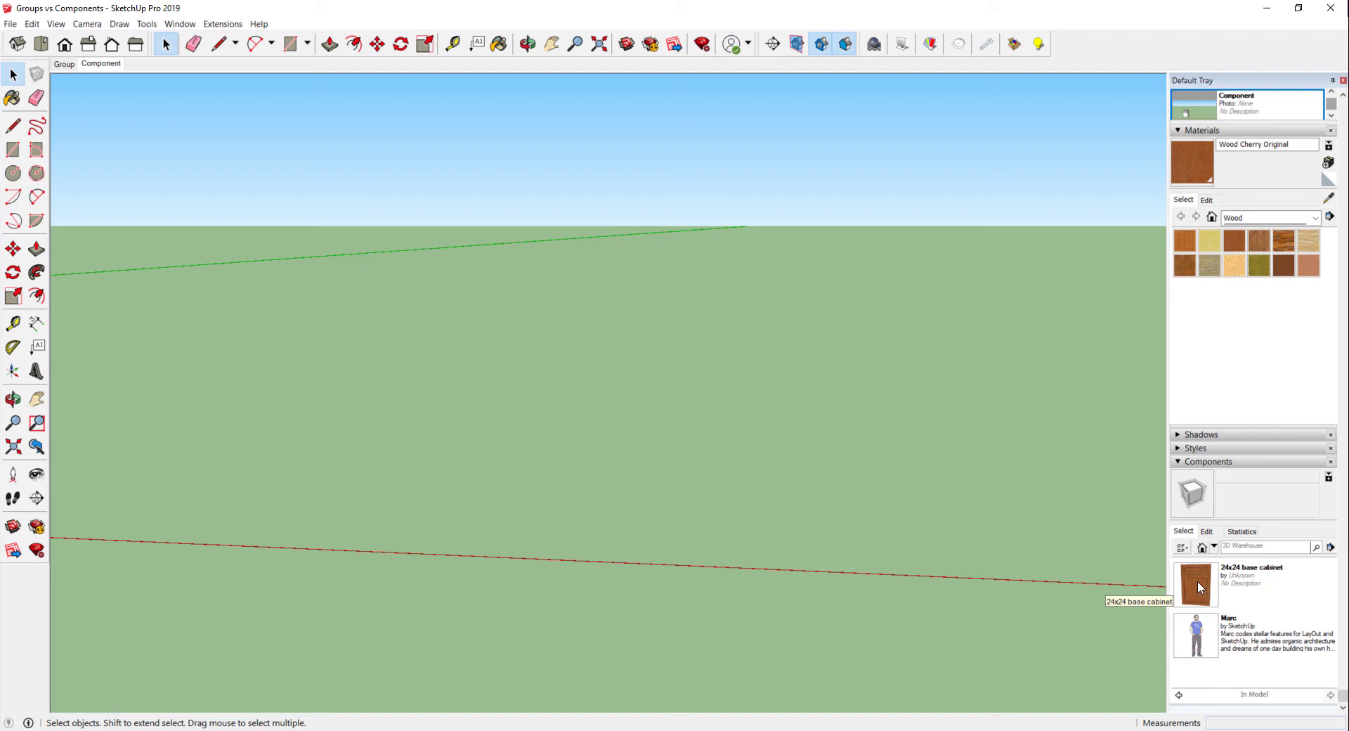